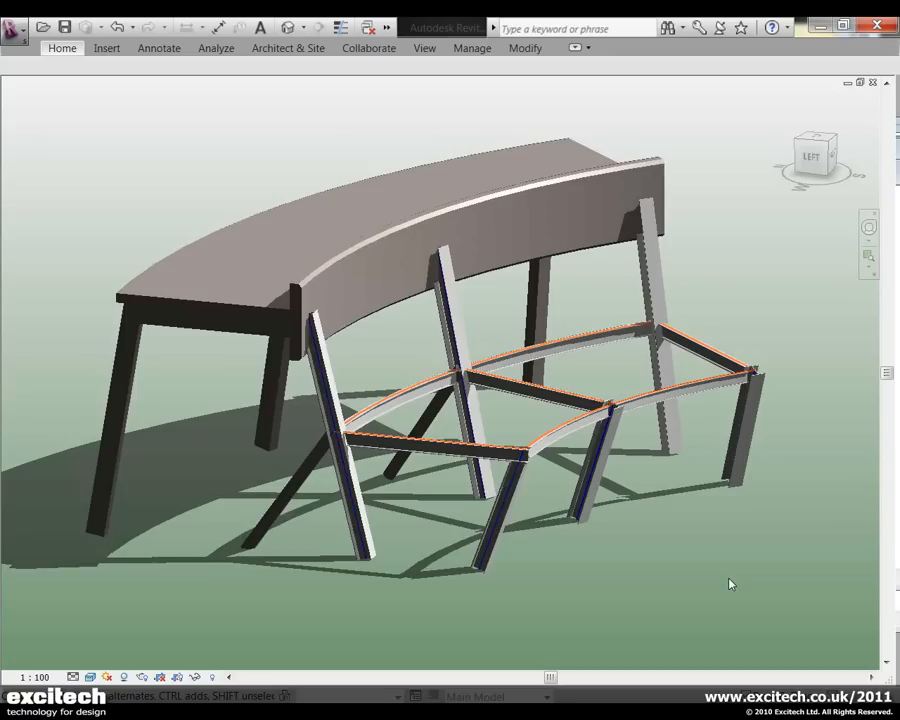
mouse_move(684, 574)
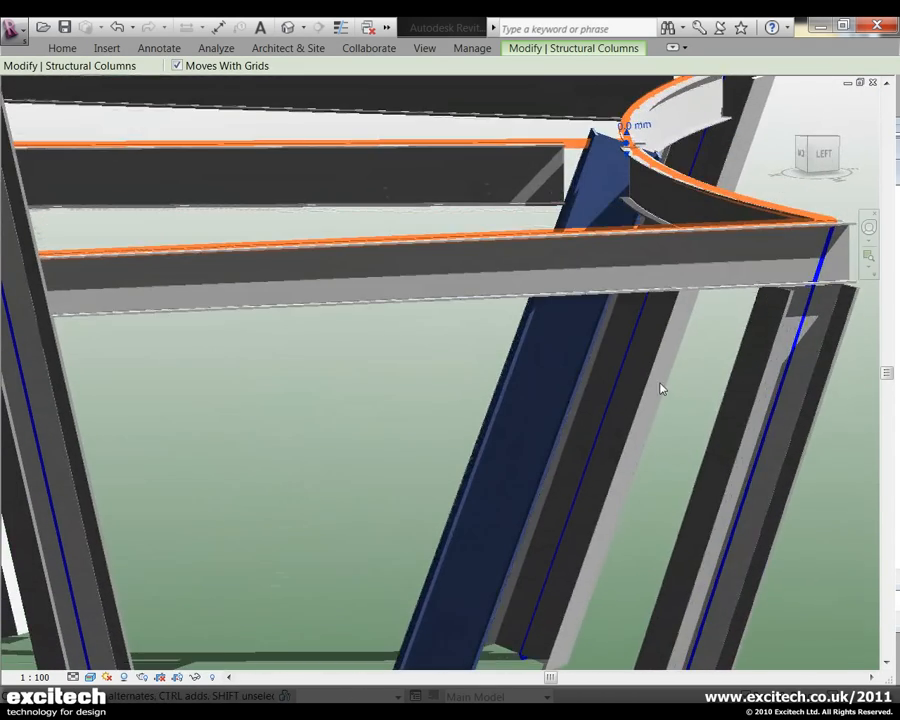
Step: Orbit the 3D view around the top of the slanted steel column to inspect it
left_click_drag(660, 388, 632, 432)
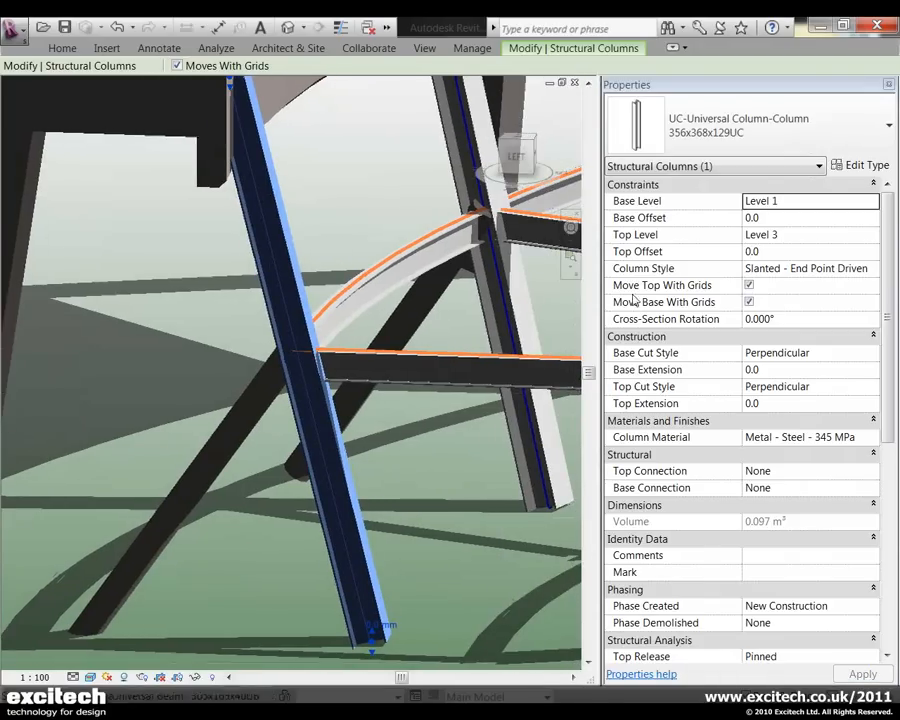
mouse_move(648, 206)
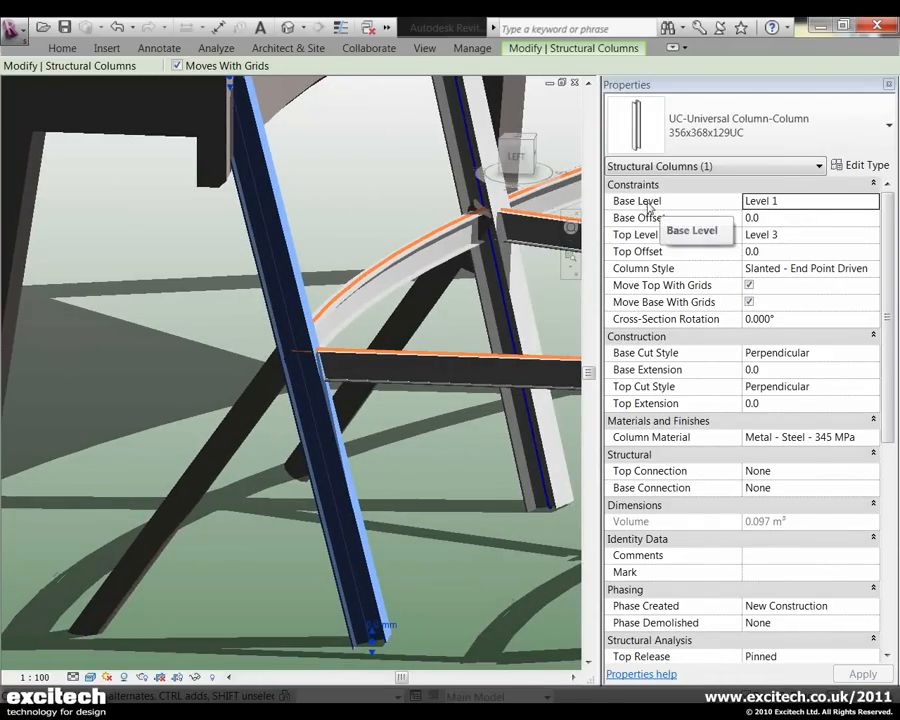
mouse_move(790, 206)
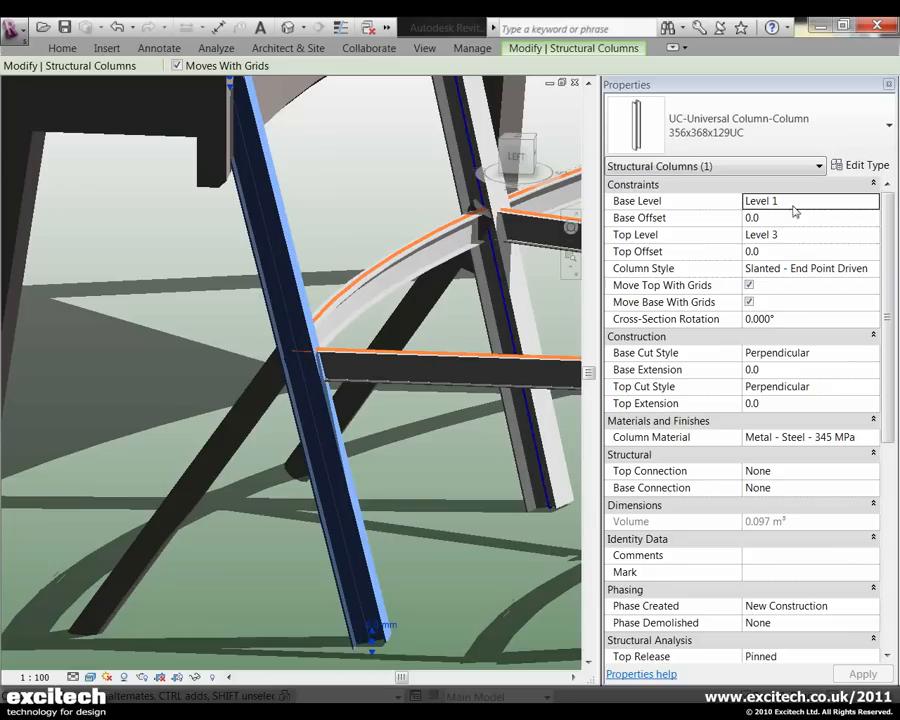
mouse_move(780, 238)
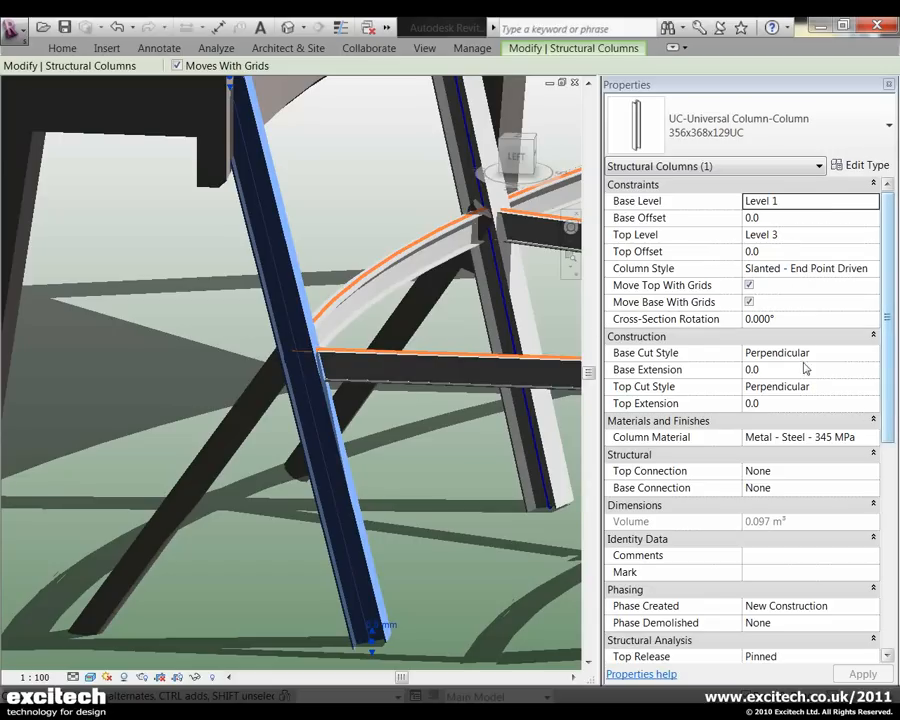
mouse_move(716, 356)
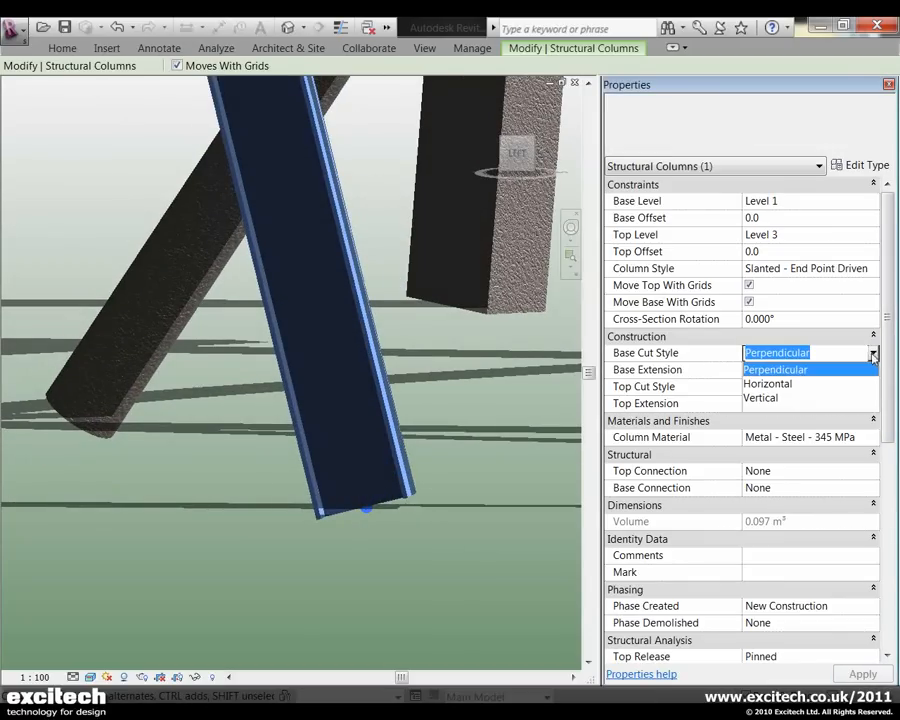
Step: Set the column's Base Cut Style to Horizontal and pick a new Top Cut Style
left_click(768, 384)
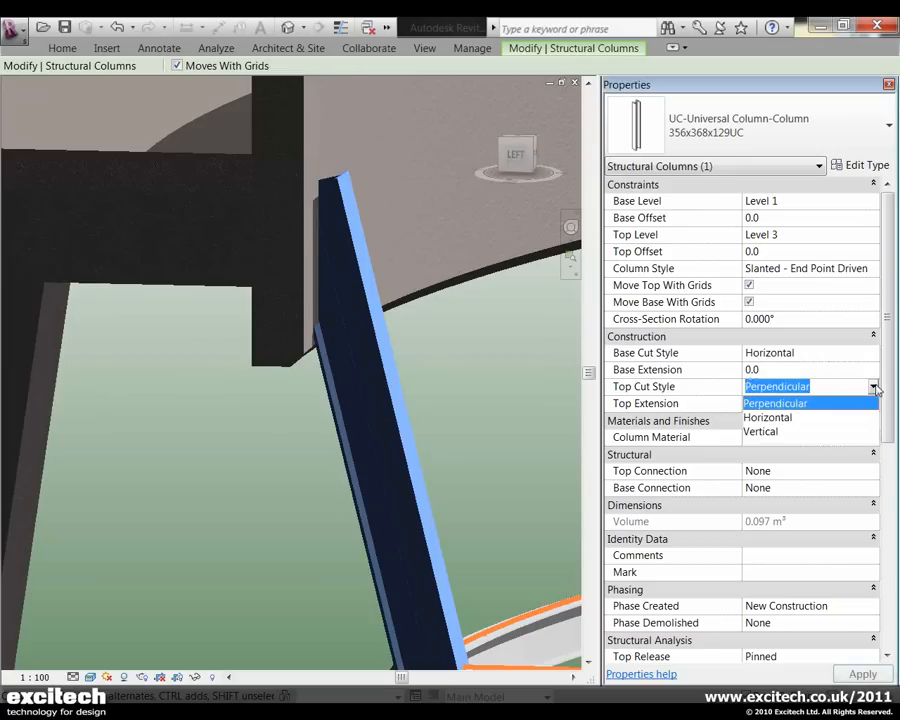
left_click(760, 432)
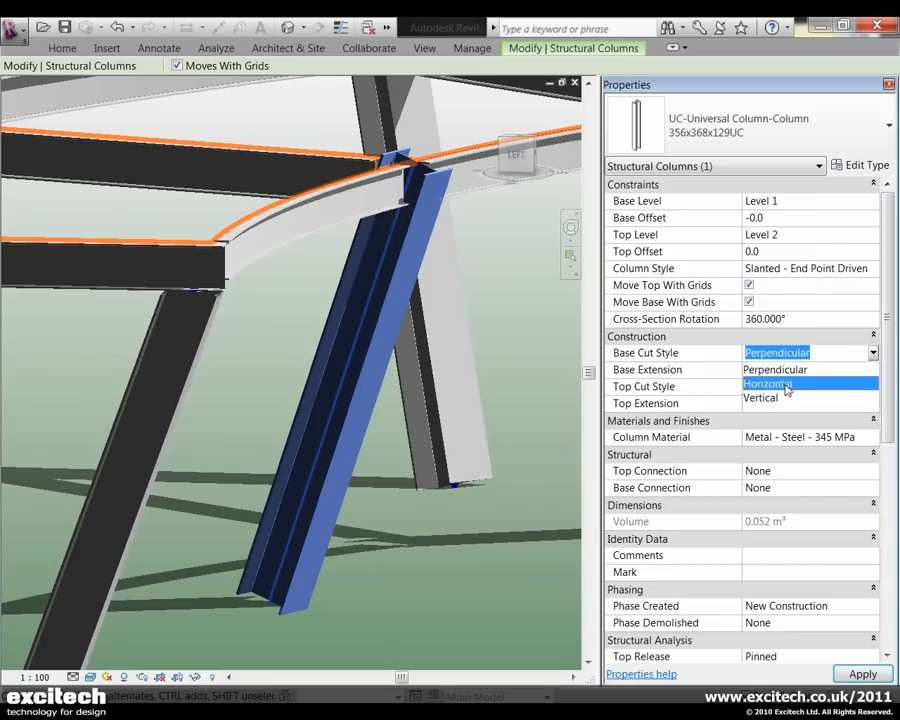
Step: Set the second slanted column's Base Cut Style to Horizontal
left_click(768, 384)
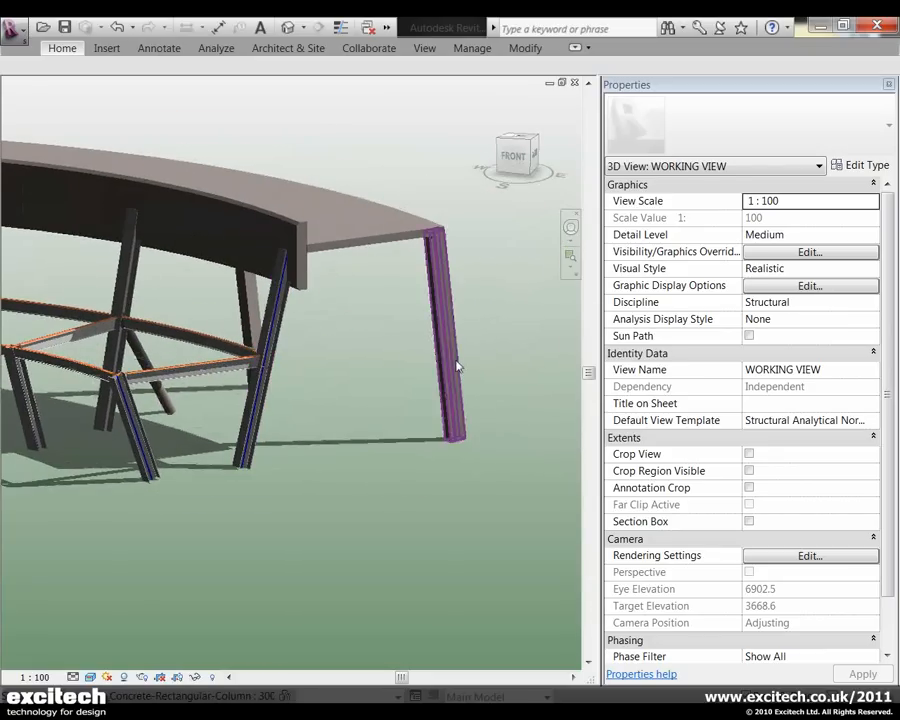
Step: Start a slanted concrete column in plan near grid 3, spanning Level 1 to Level 3
left_click_drag(456, 364, 488, 296)
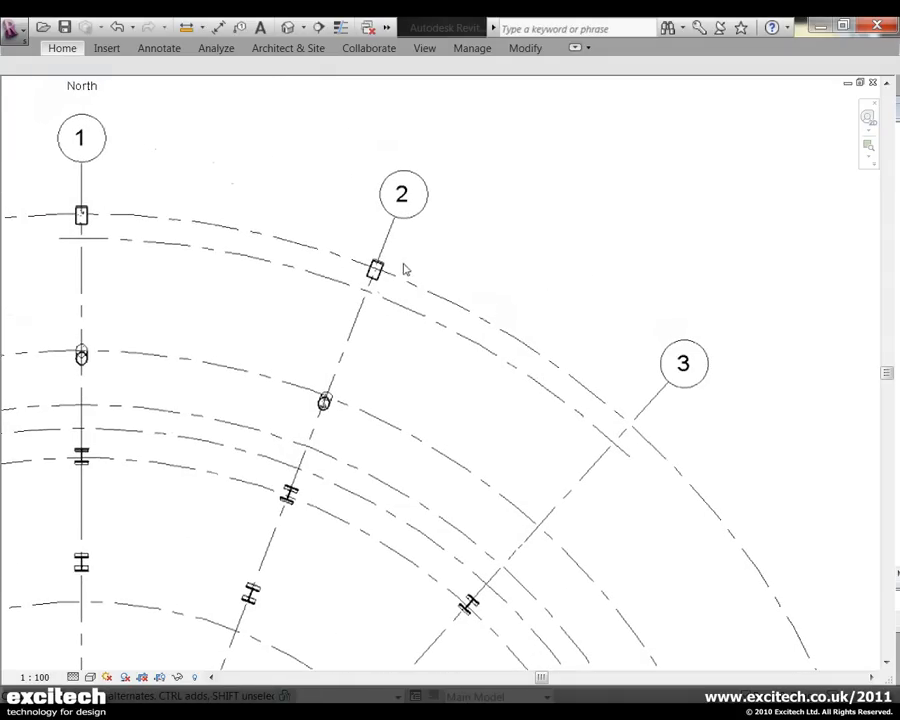
right_click(376, 270)
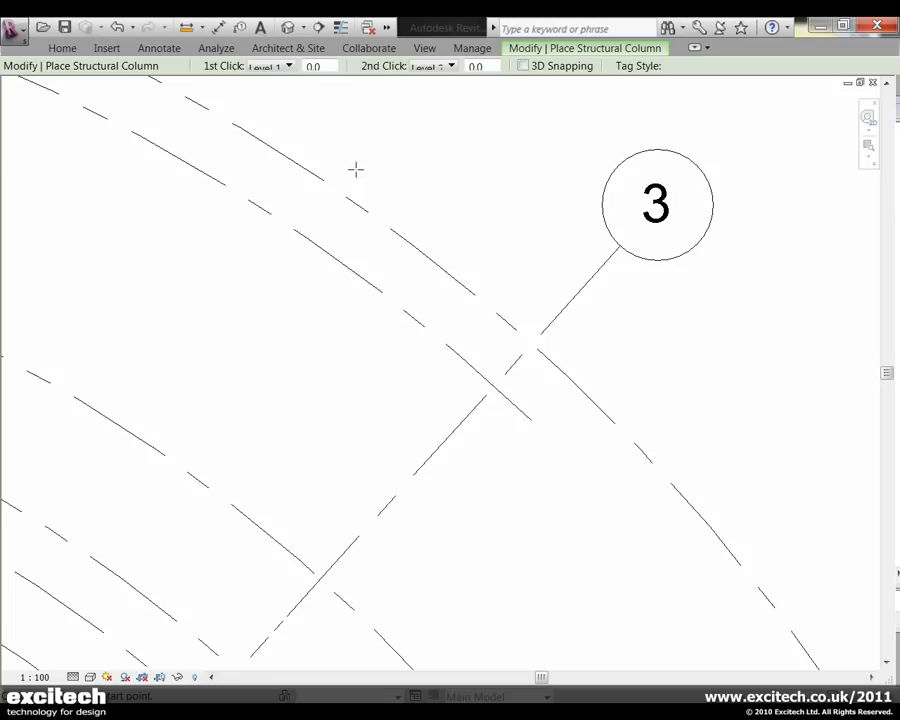
left_click(288, 66)
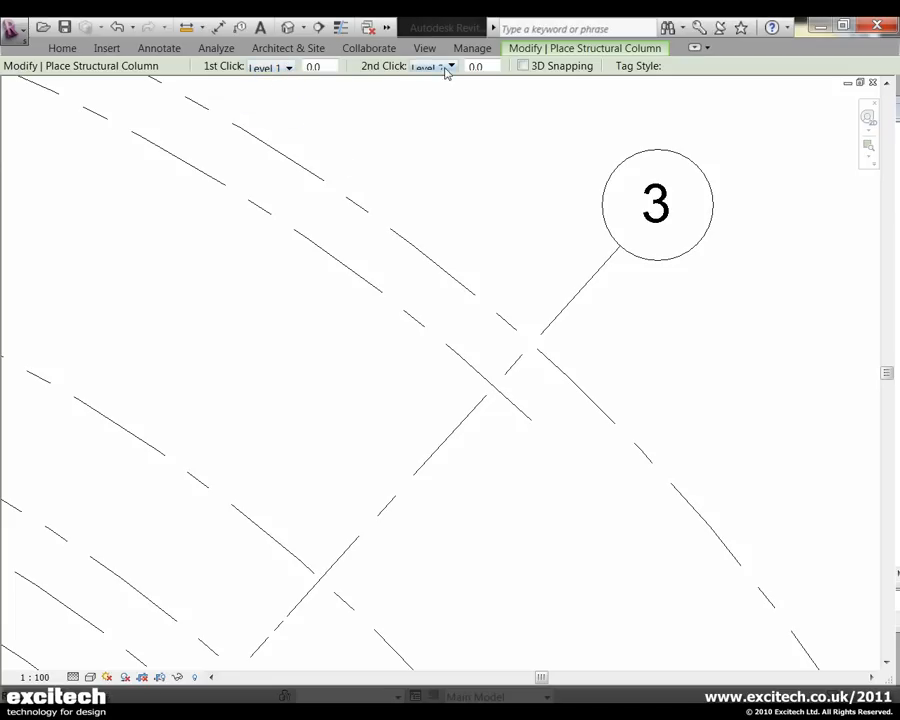
left_click(430, 66)
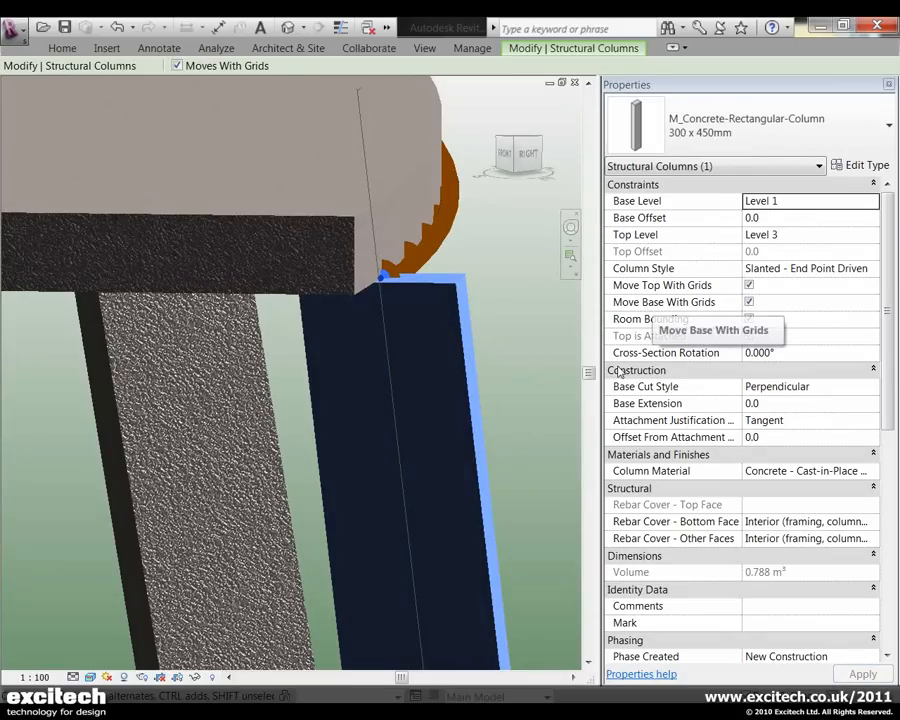
mouse_move(760, 436)
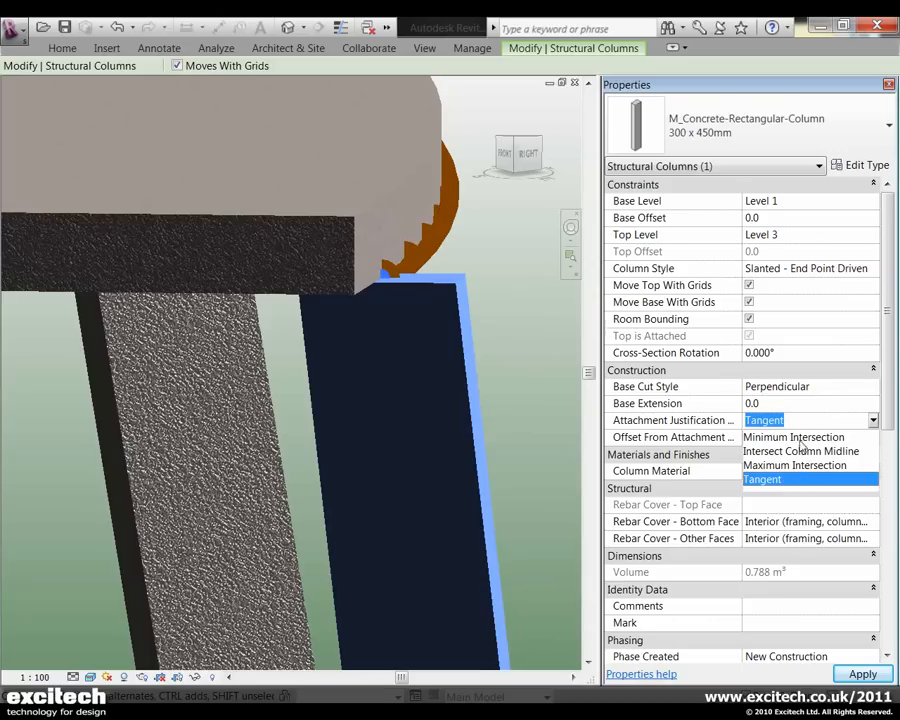
Step: Set the concrete column's Attachment Justification to Minimum Intersection and check it in 3D
left_click(792, 436)
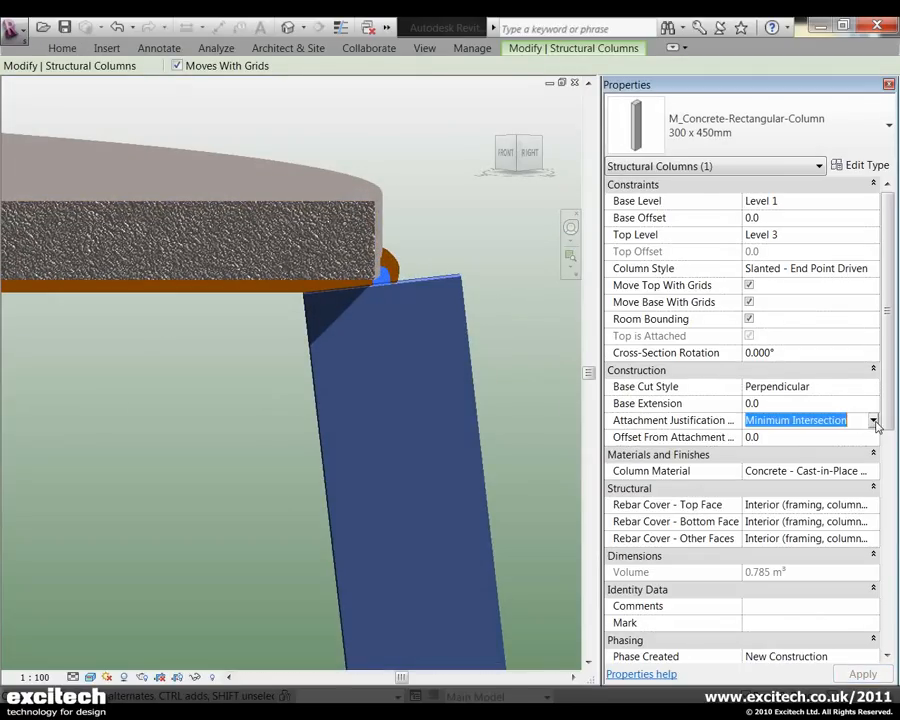
left_click(810, 420)
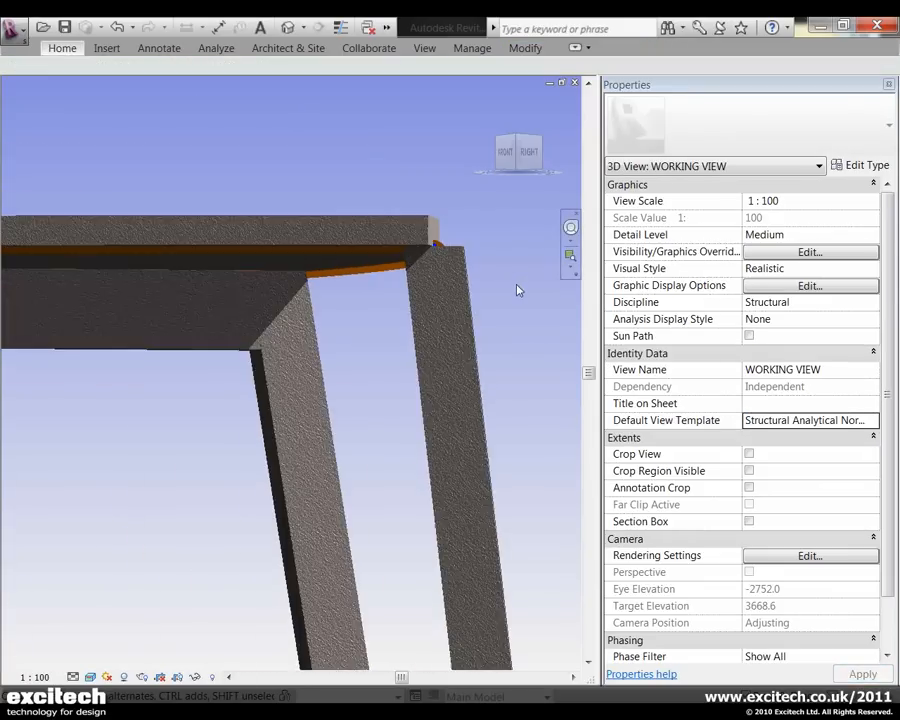
left_click_drag(520, 290, 520, 380)
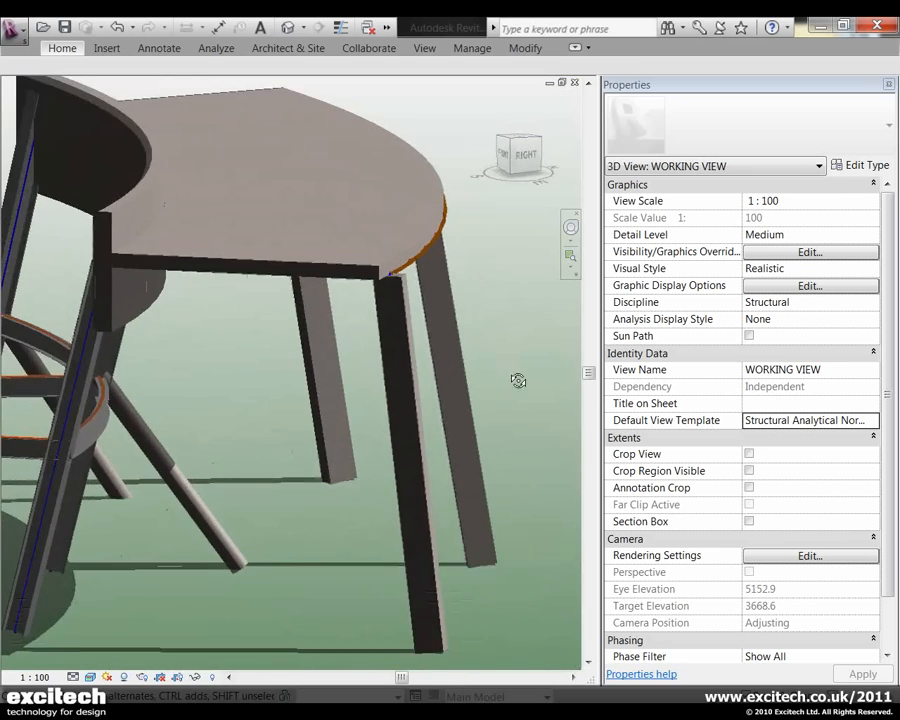